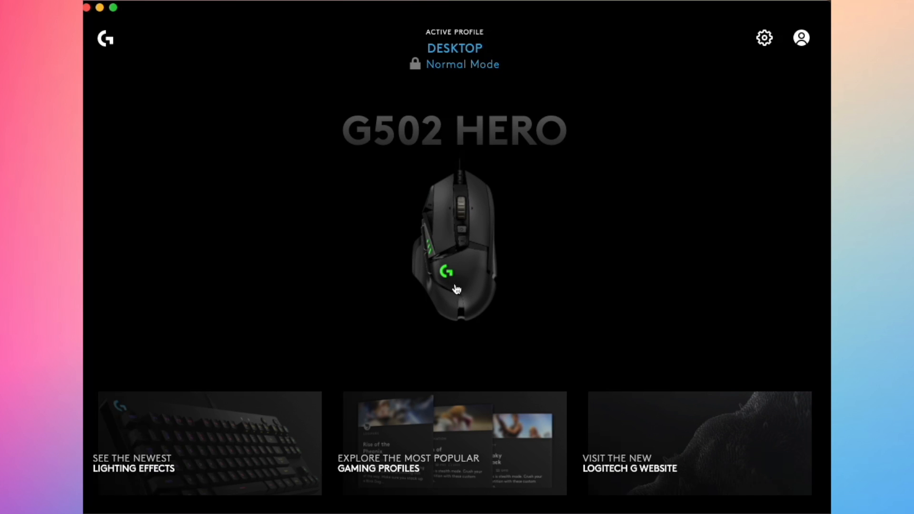
mouse_move(465, 229)
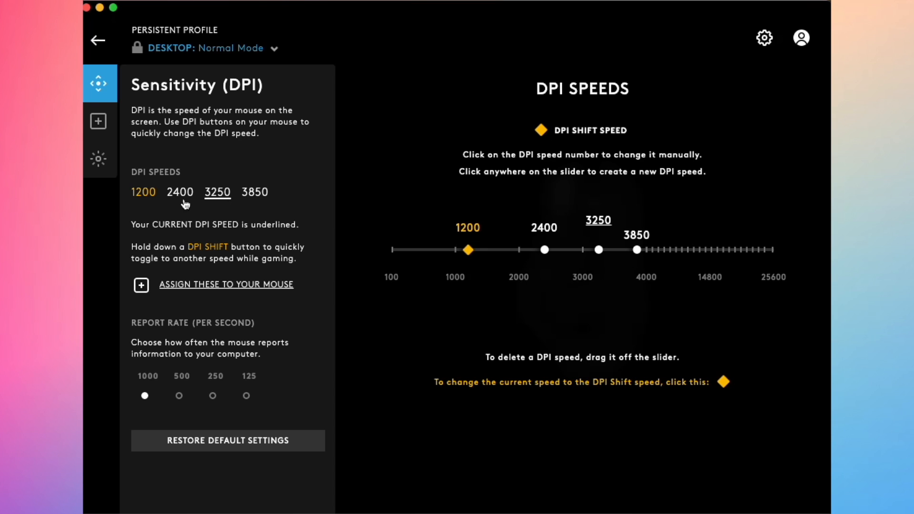
mouse_move(275, 211)
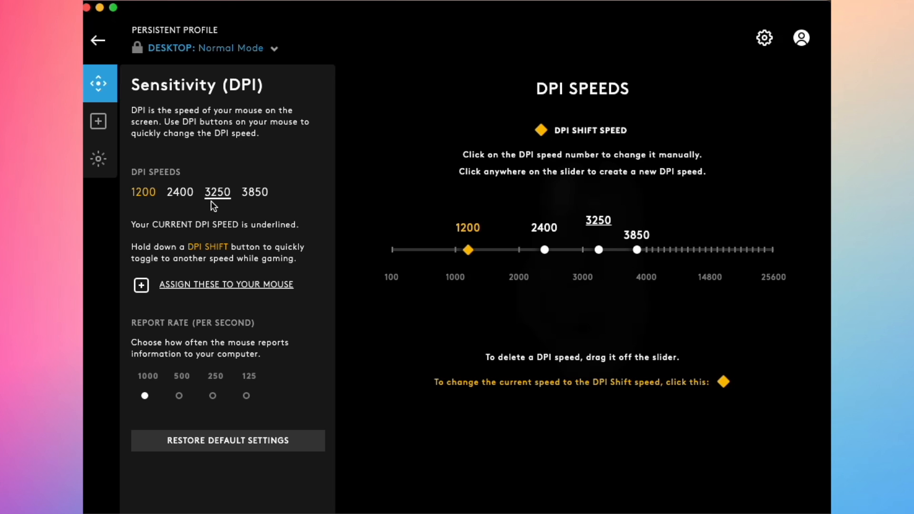
Cycle the current DPI speed between 2400, 1200 and 3850, finishing on 3850.
click(179, 192)
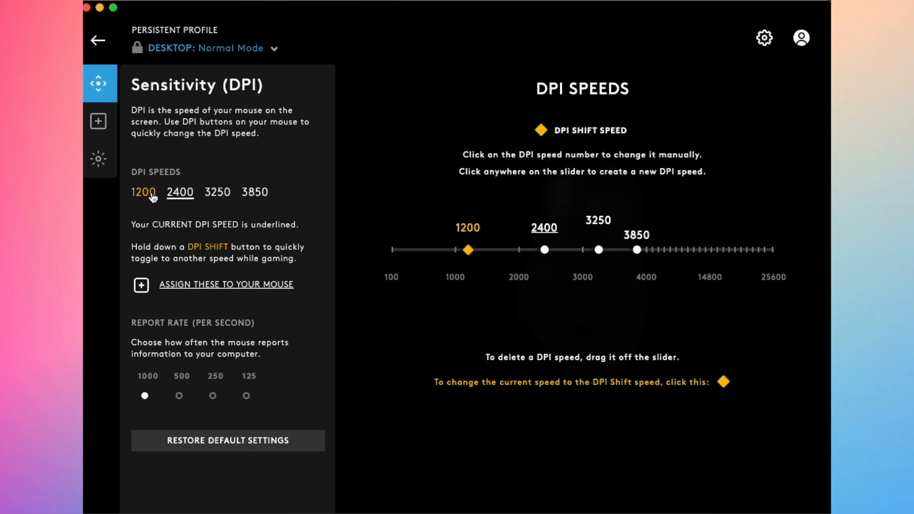
click(254, 192)
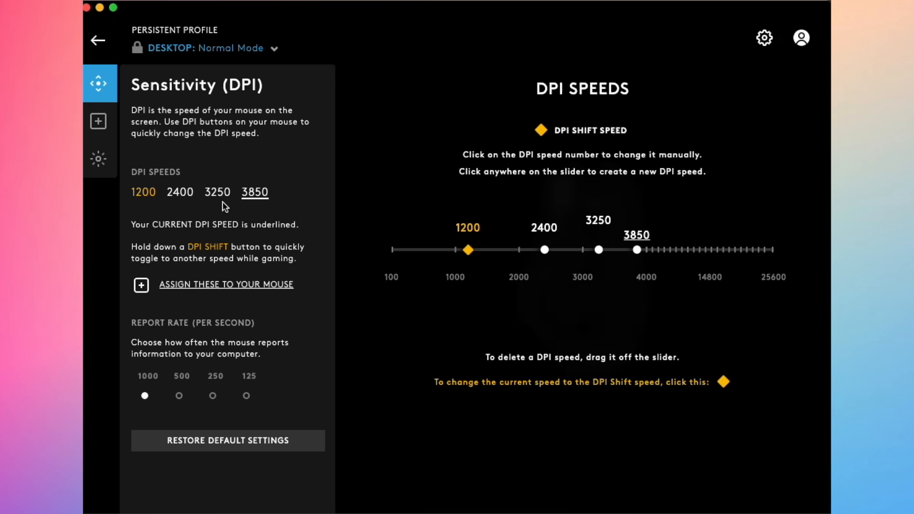
click(180, 192)
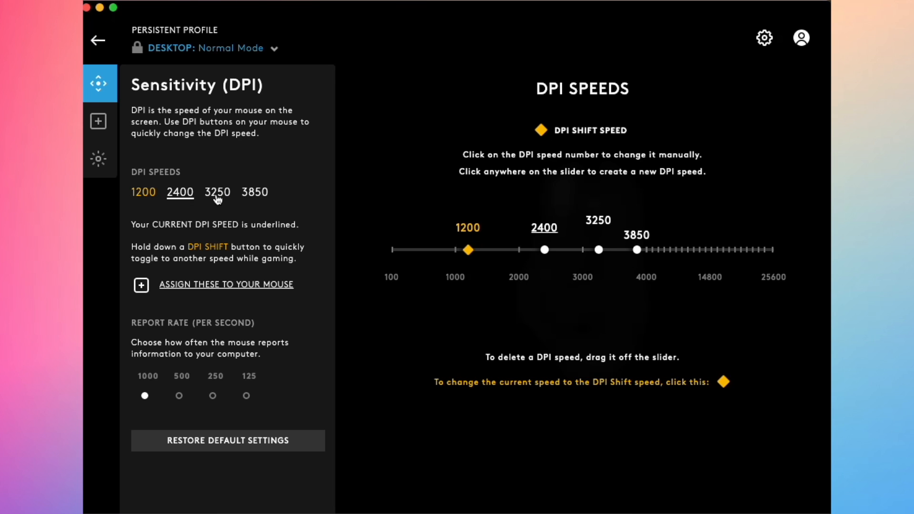
click(255, 192)
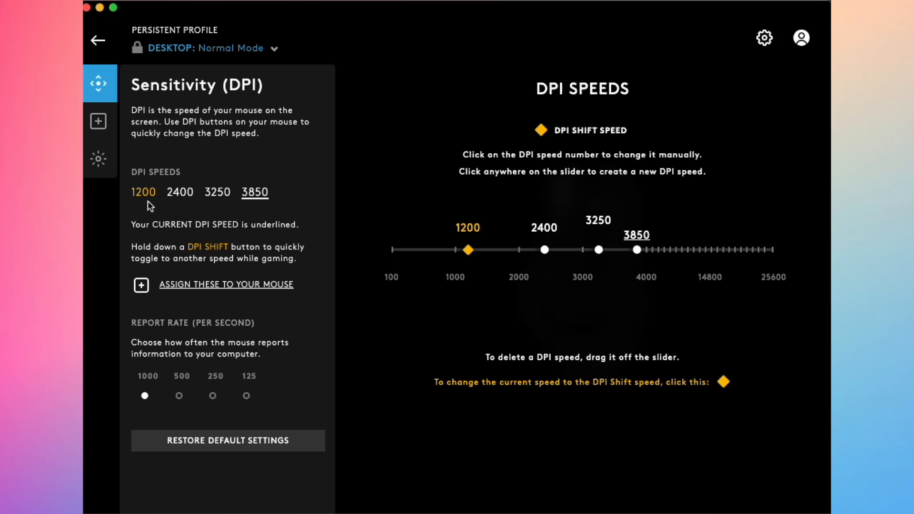
mouse_move(279, 206)
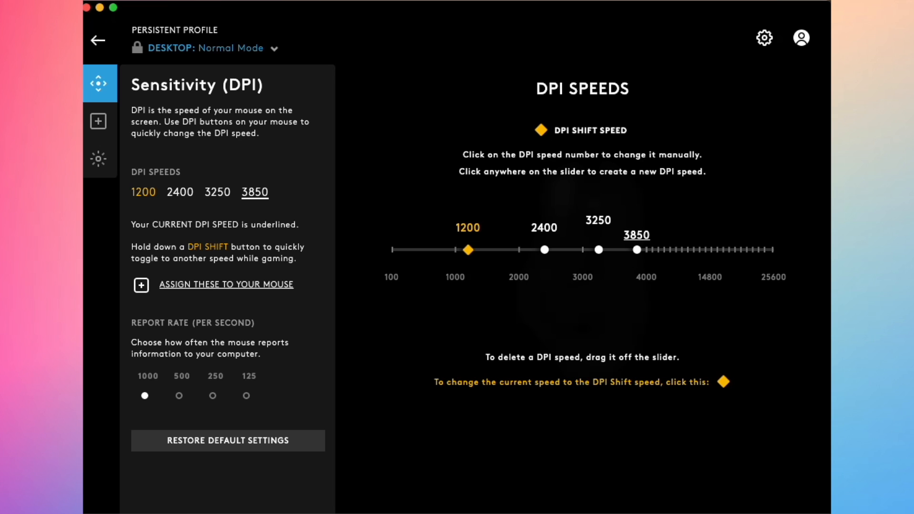
click(180, 192)
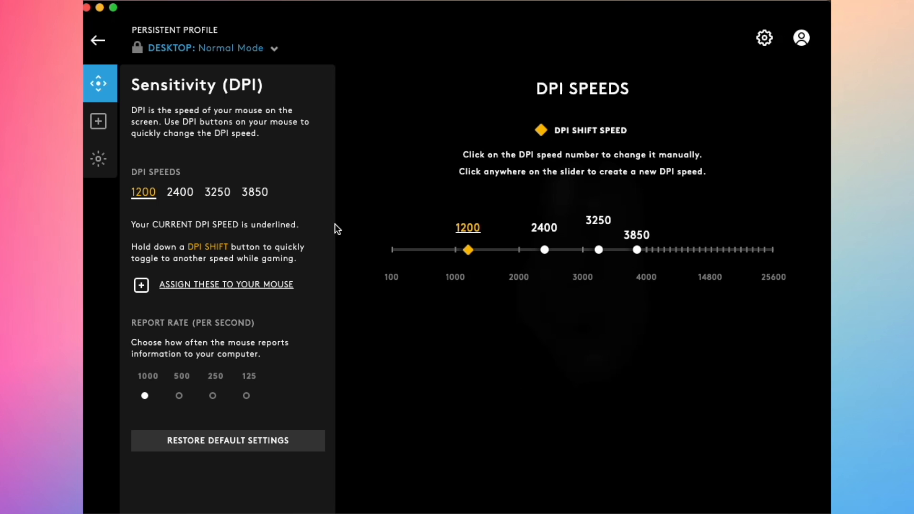
click(254, 192)
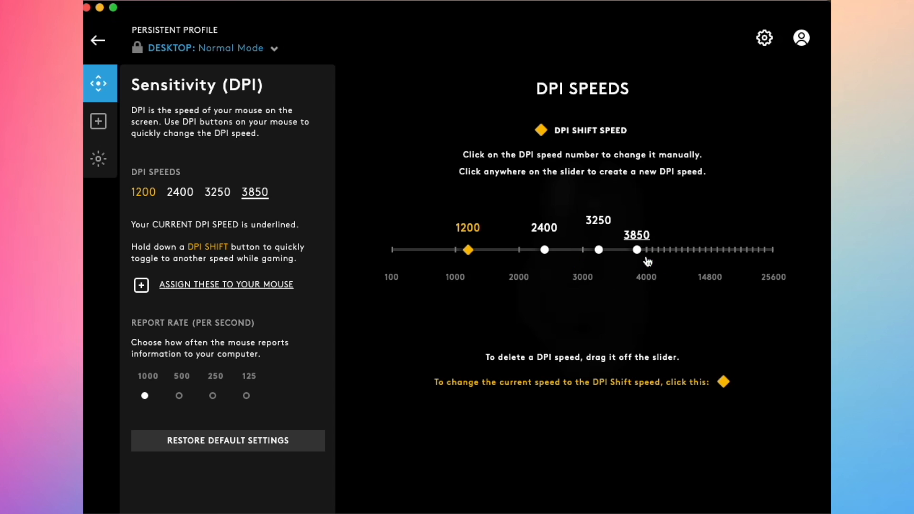
Set the DPI presets to 10450, 3650 and 2850, and adjust the 1200 shift speed.
drag(637, 249, 626, 250)
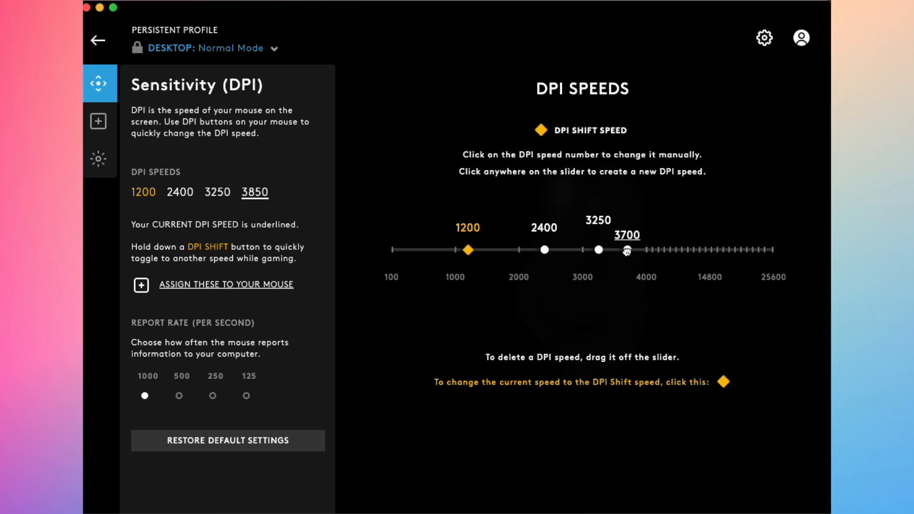
drag(627, 250, 706, 249)
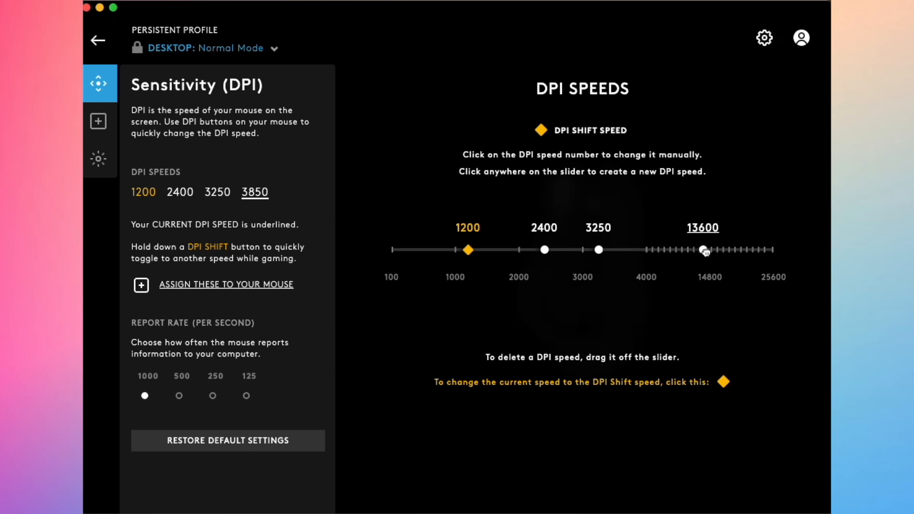
drag(704, 249, 683, 250)
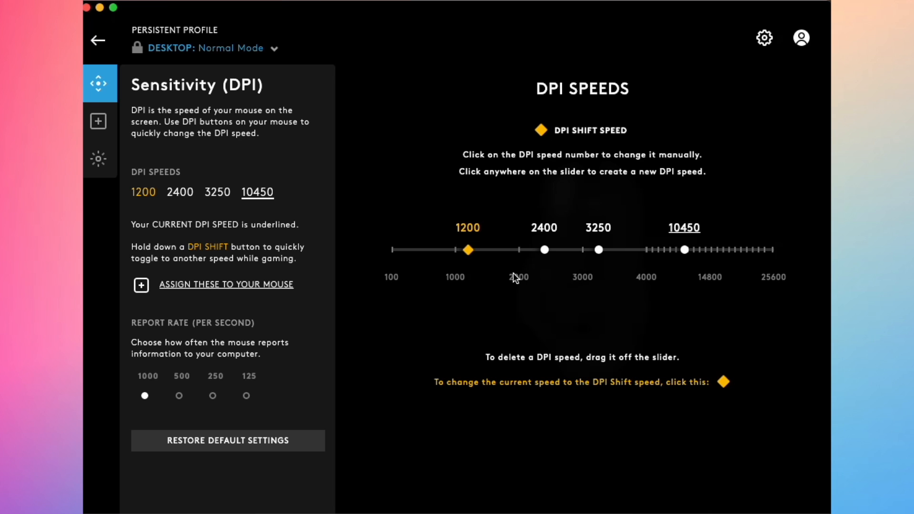
drag(597, 250, 624, 249)
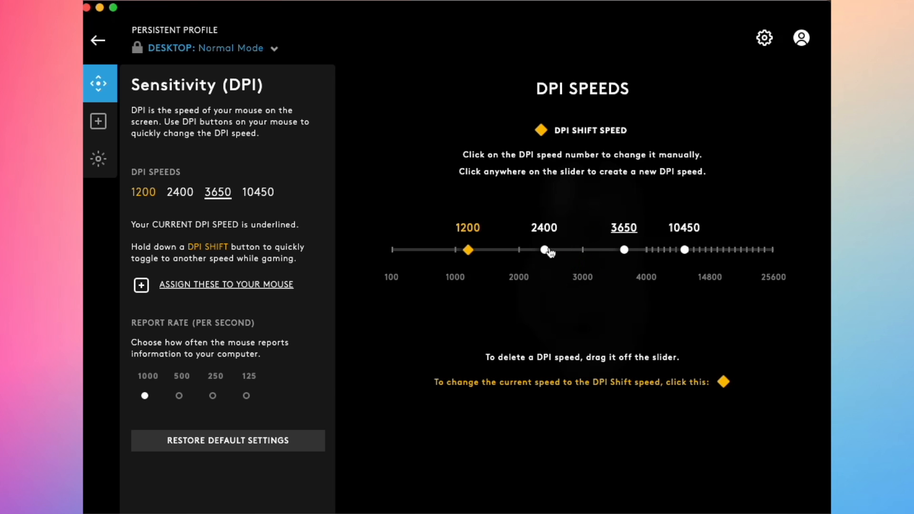
drag(548, 249, 573, 250)
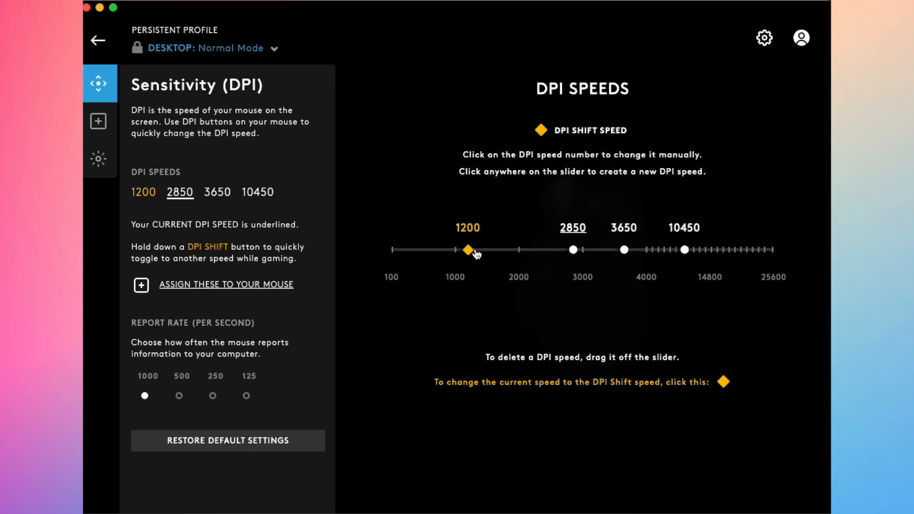
drag(468, 249, 497, 250)
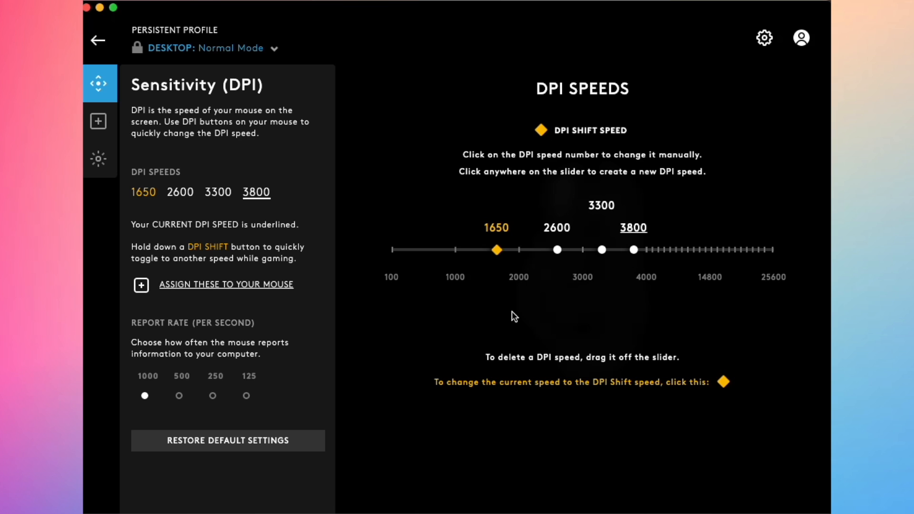
mouse_move(468, 276)
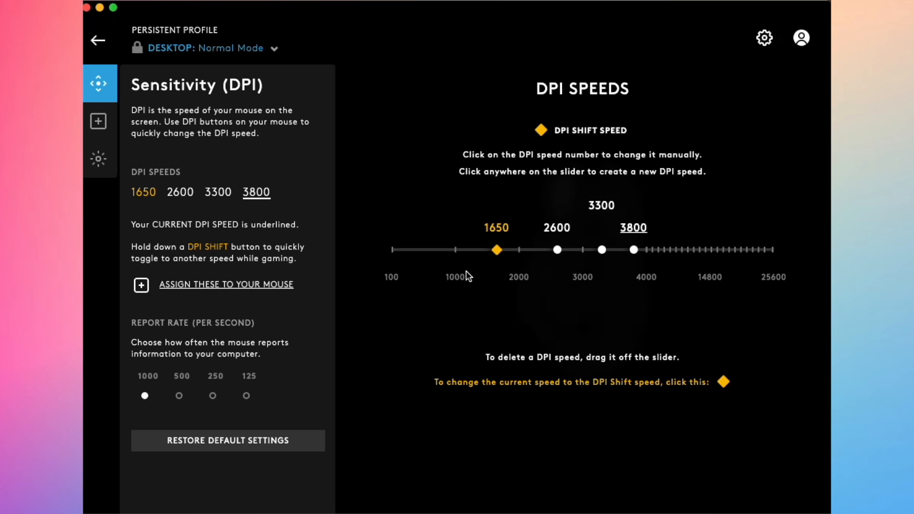
mouse_move(443, 275)
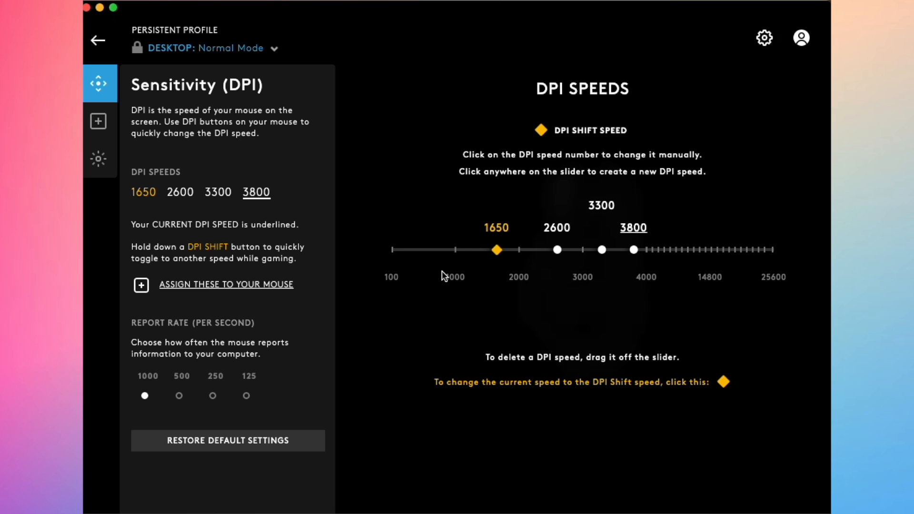